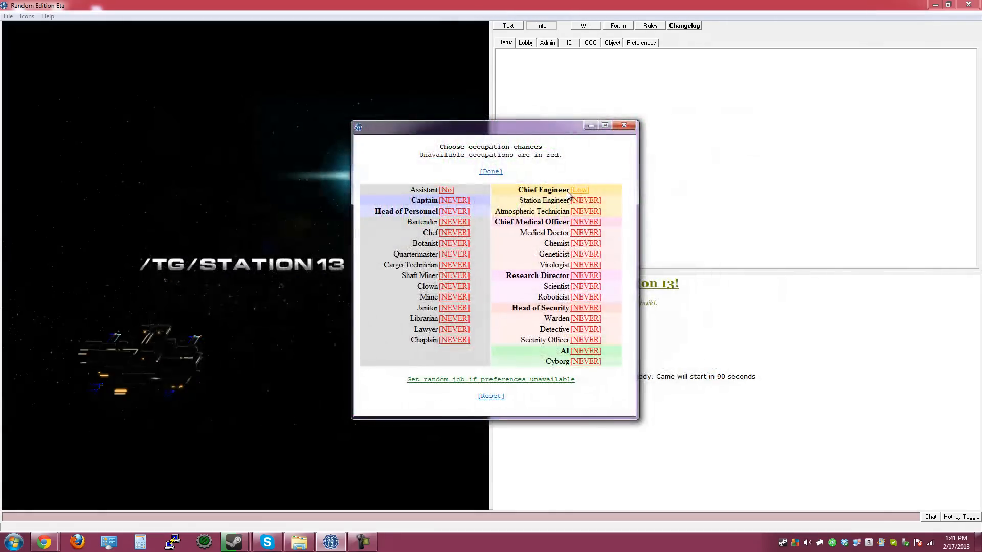
Set Chief Engineer as the High job preference and declare the character ready
{"action": "left_click", "coordinate": [579, 189]}
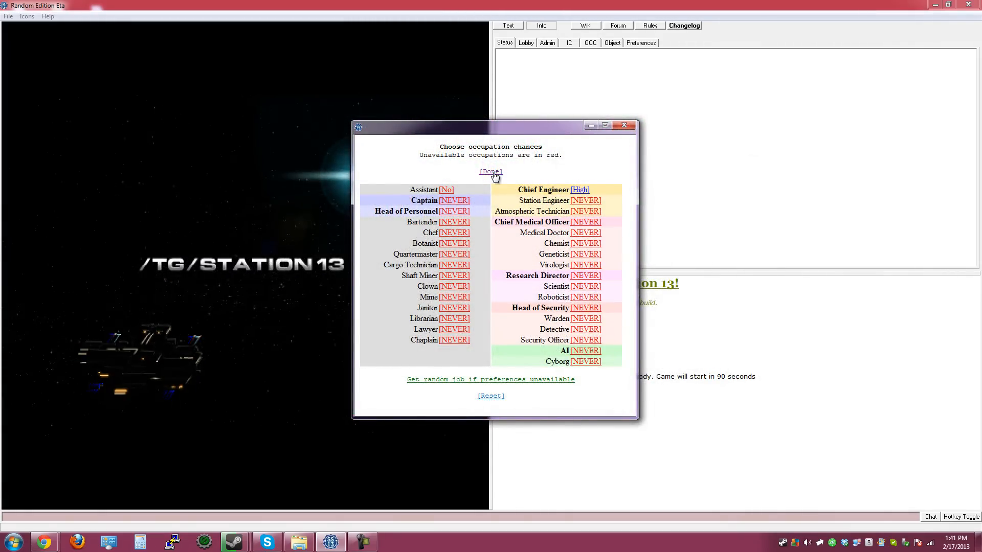
{"action": "left_click", "coordinate": [490, 171]}
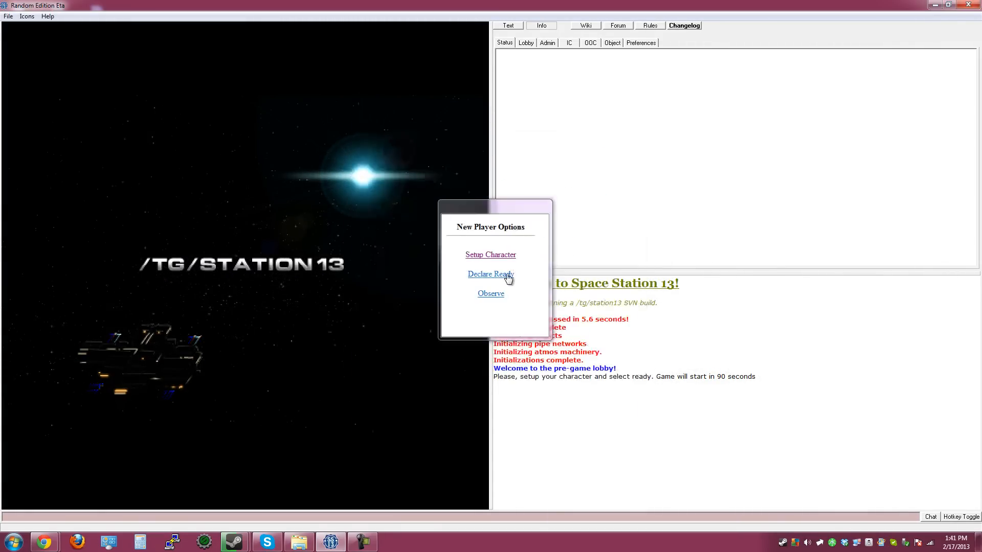
{"action": "left_click", "coordinate": [490, 274]}
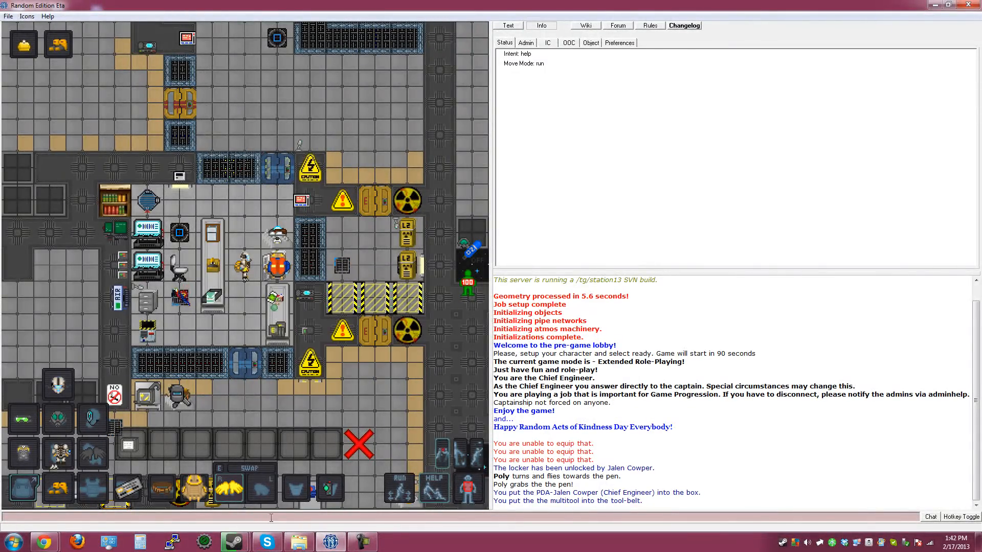
{"action": "mouse_move", "coordinate": [100, 456]}
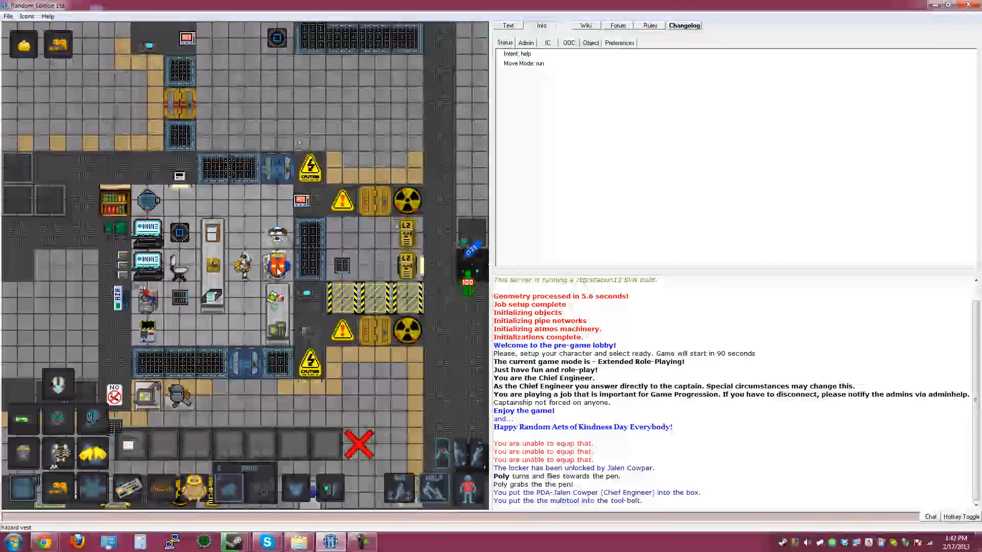
Bring up the hazard vest's right-click menu
{"action": "right_click", "coordinate": [276, 266]}
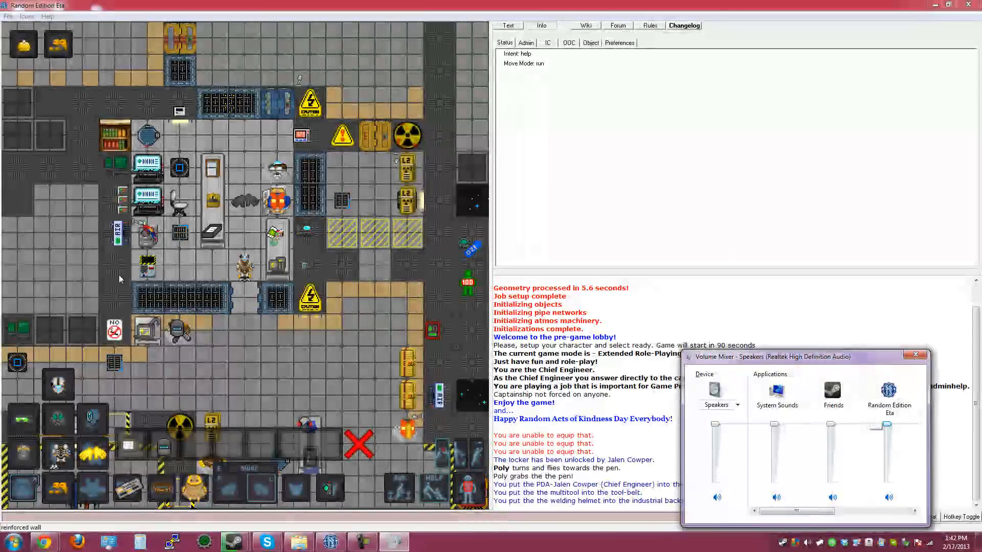
Put the welding helmet into the industrial backpack
{"action": "left_click", "coordinate": [914, 354]}
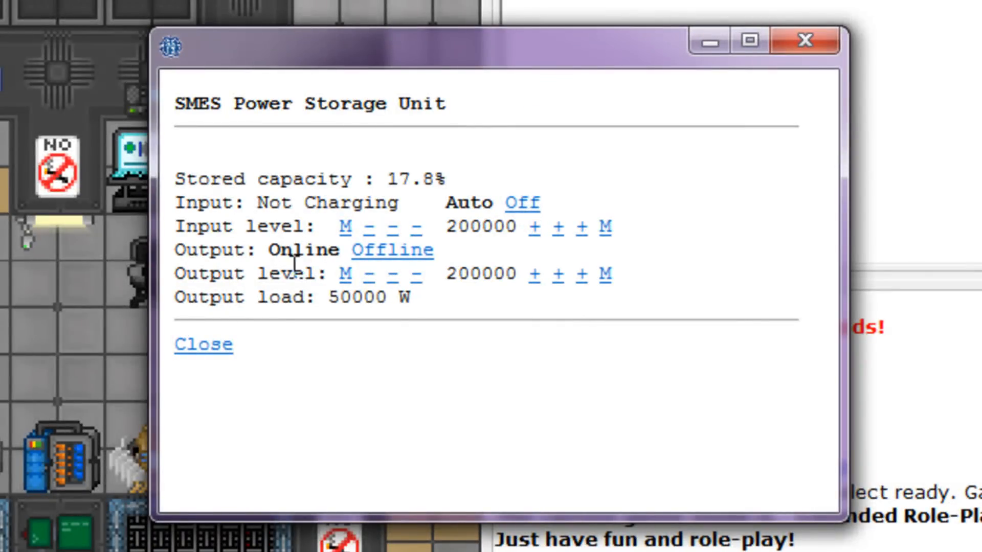
Lower the first SMES unit's output level to 170000 and close its panel
{"action": "left_click", "coordinate": [367, 274]}
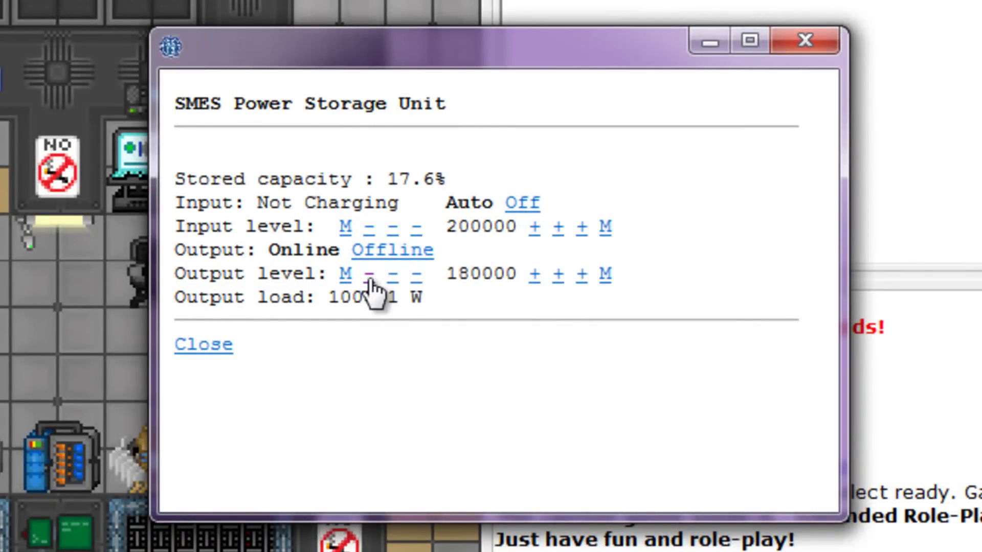
{"action": "left_click", "coordinate": [370, 275]}
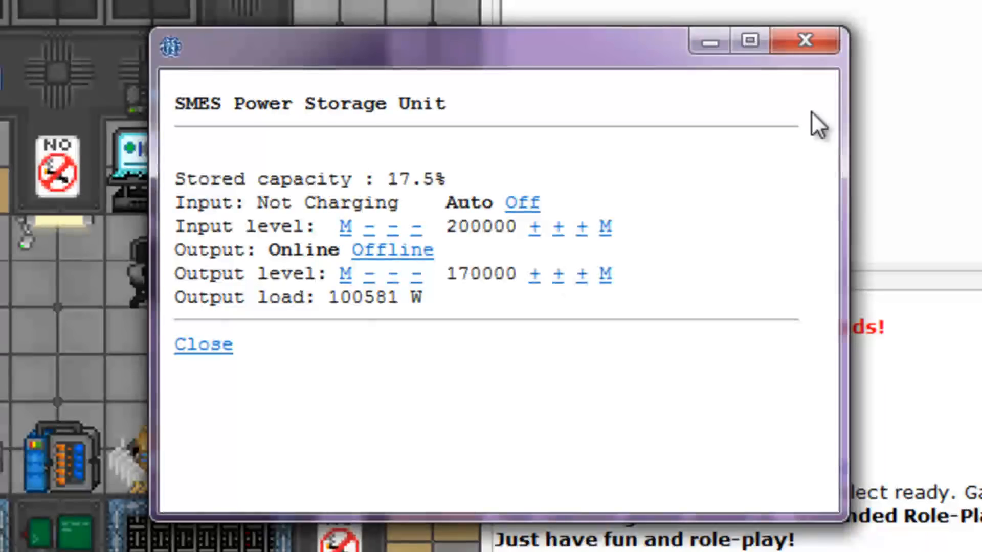
{"action": "left_click", "coordinate": [203, 344]}
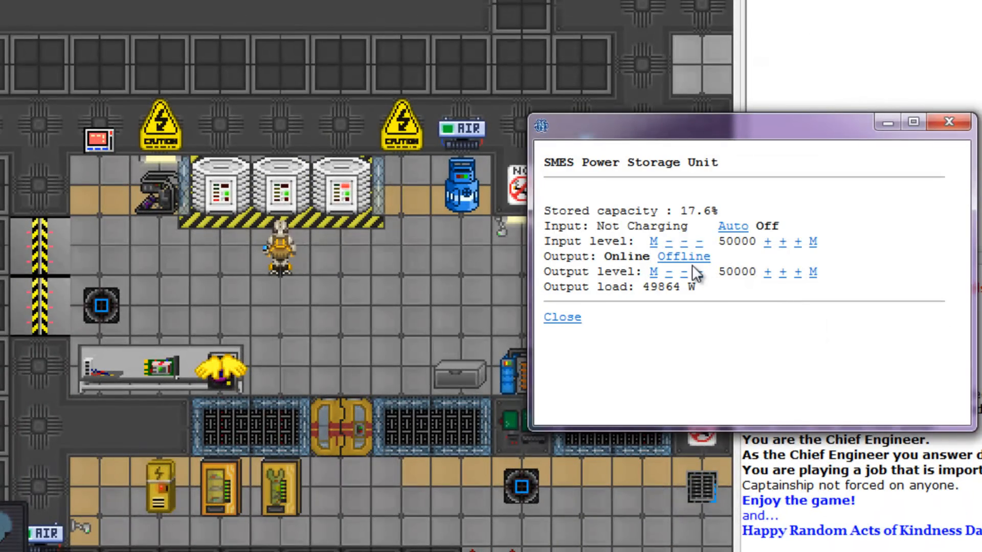
Set the next two SMES units' input to 200000 and output to about 180000
{"action": "left_click", "coordinate": [813, 242]}
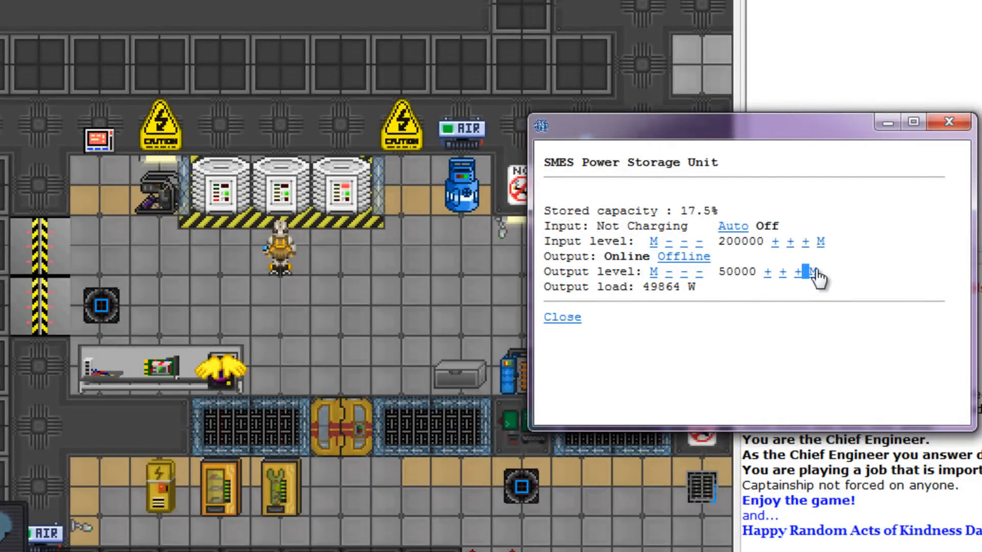
{"action": "left_click", "coordinate": [814, 272]}
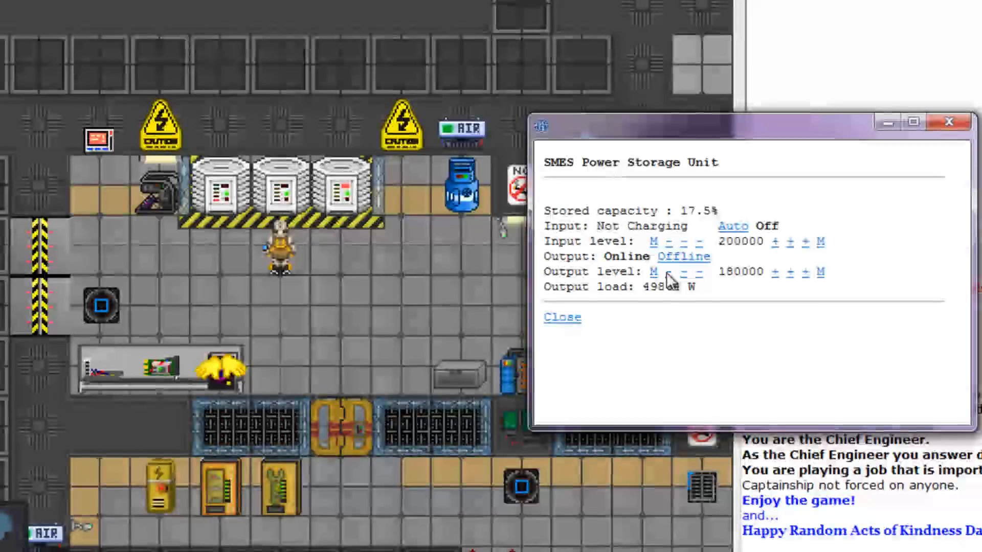
{"action": "left_click", "coordinate": [562, 317]}
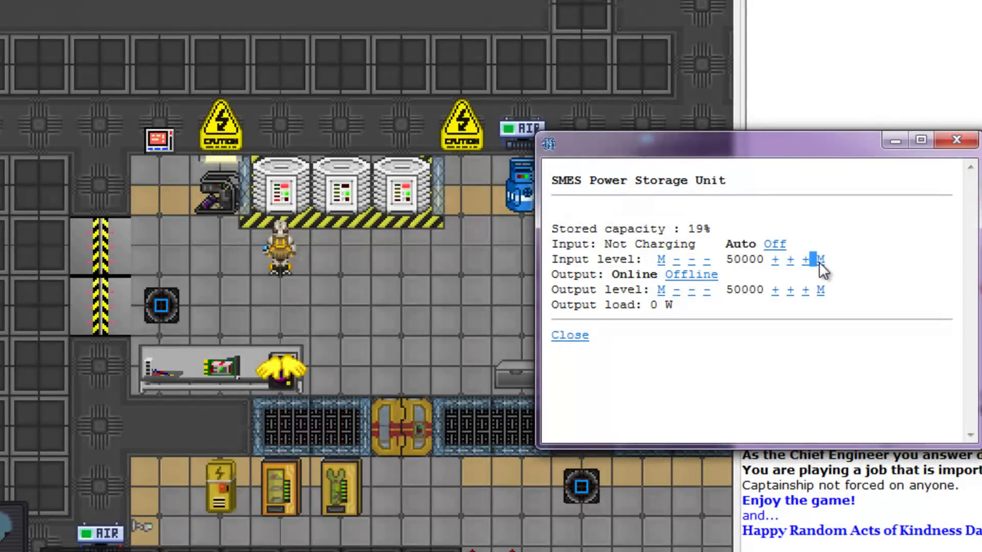
{"action": "left_click", "coordinate": [819, 260]}
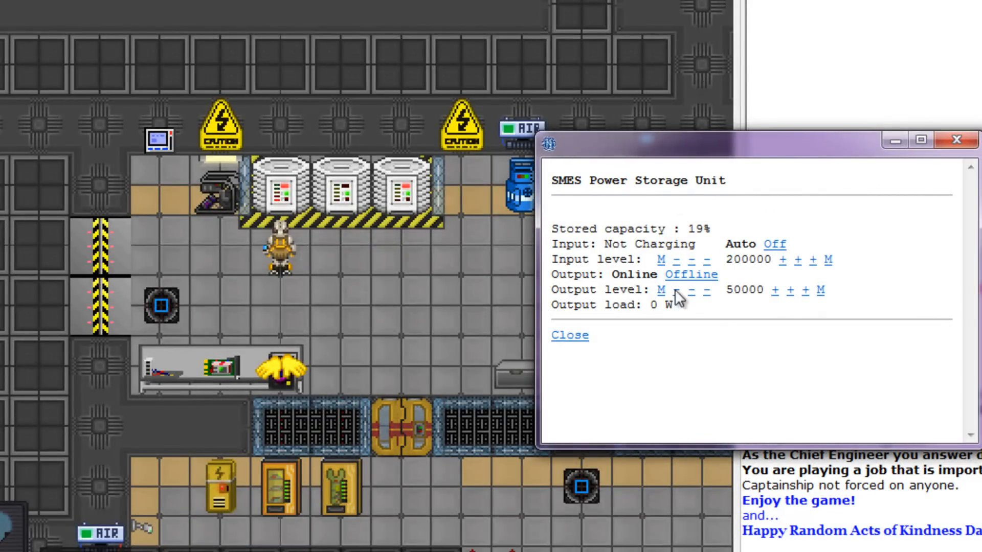
{"action": "left_click", "coordinate": [825, 290]}
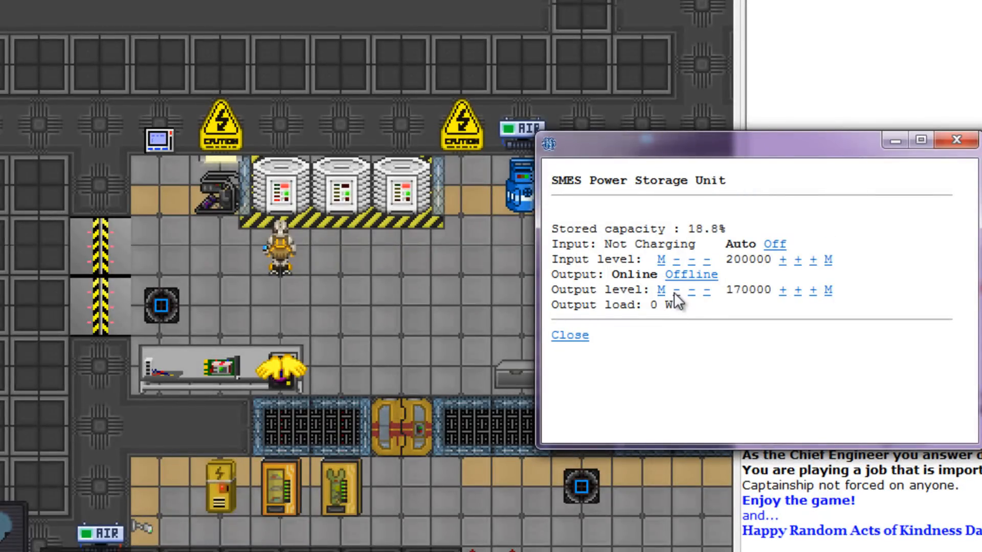
{"action": "left_click", "coordinate": [569, 335]}
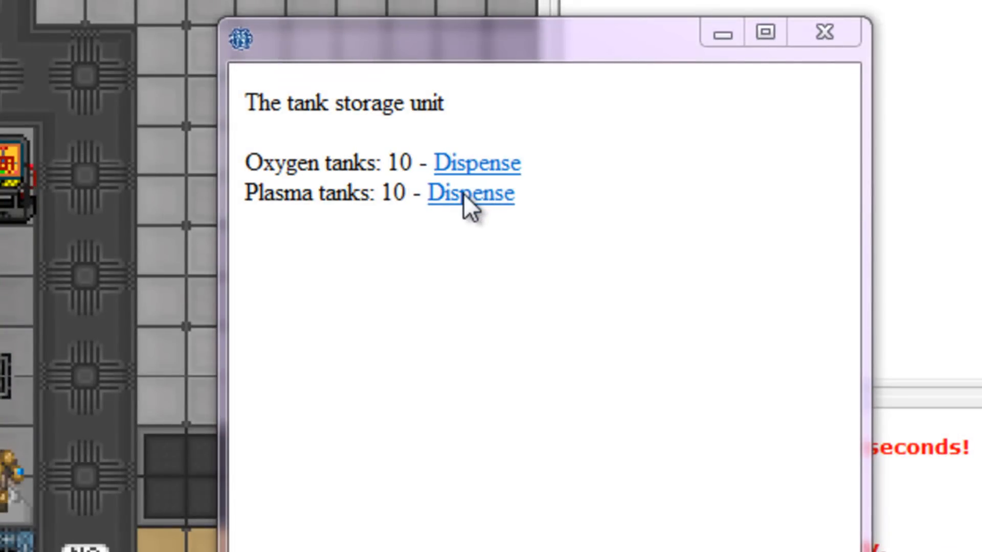
Dispense plasma tanks from the tank storage unit
{"action": "left_click", "coordinate": [466, 194]}
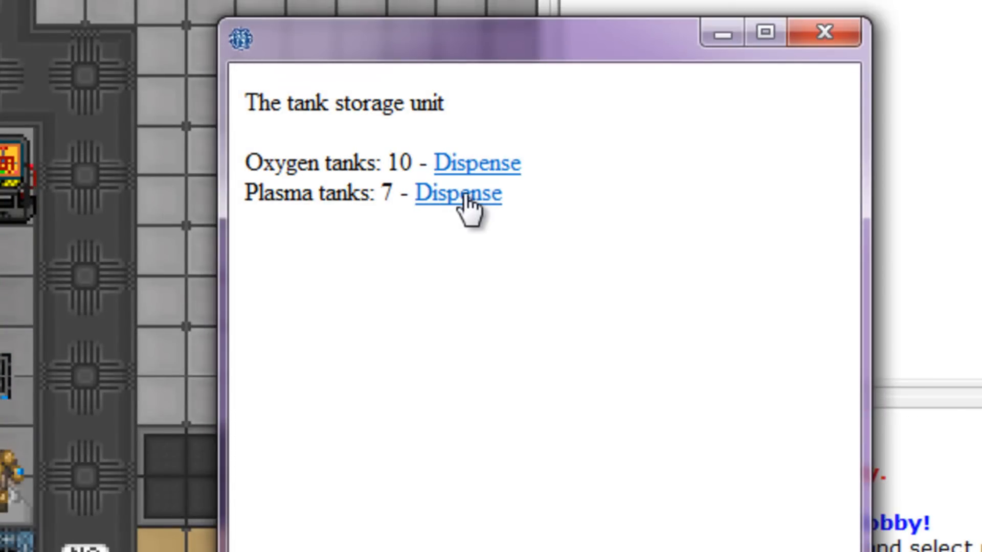
{"action": "left_click", "coordinate": [460, 193]}
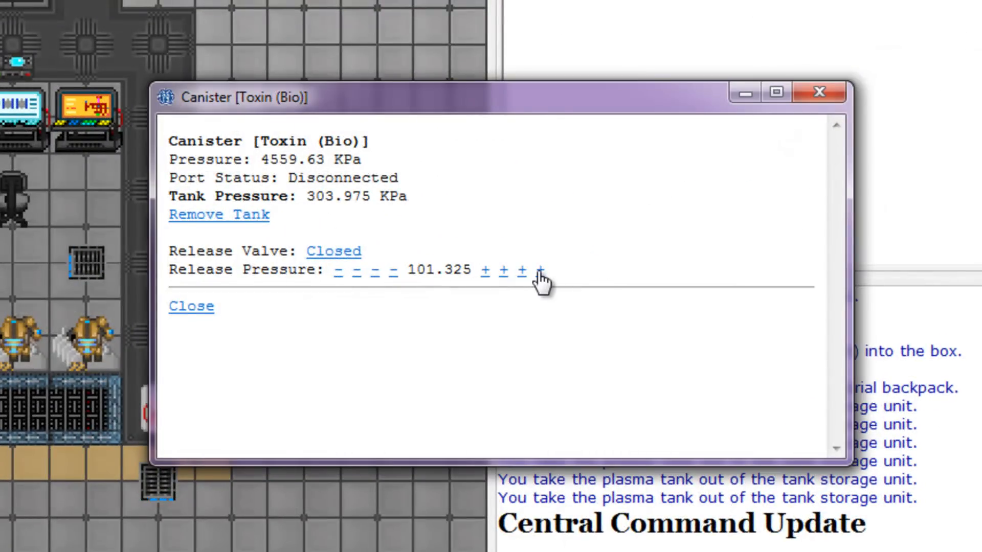
Set release pressure to 1013.25 kPa, fill the first plasma tank, and remove it
{"action": "left_click", "coordinate": [539, 271]}
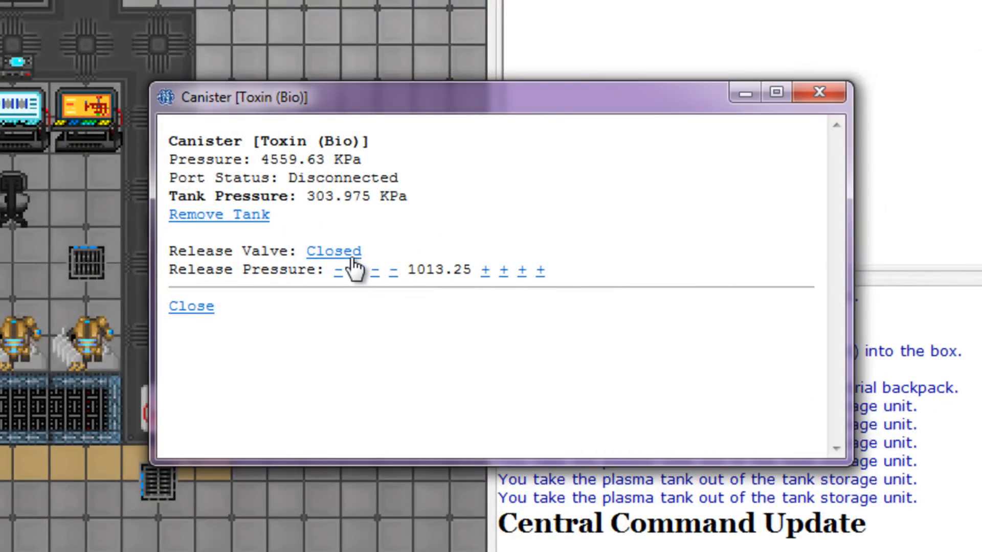
{"action": "left_click", "coordinate": [333, 251]}
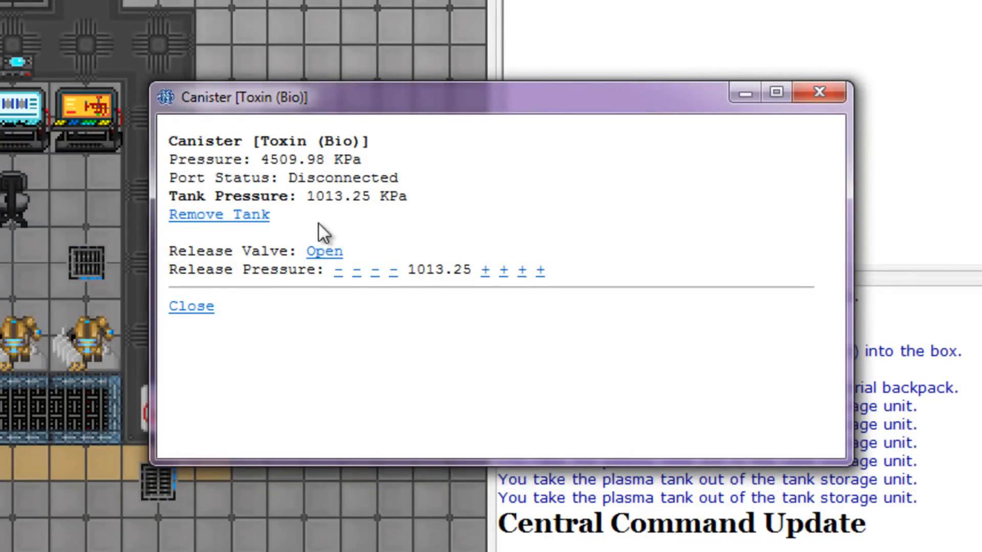
{"action": "left_click", "coordinate": [324, 251]}
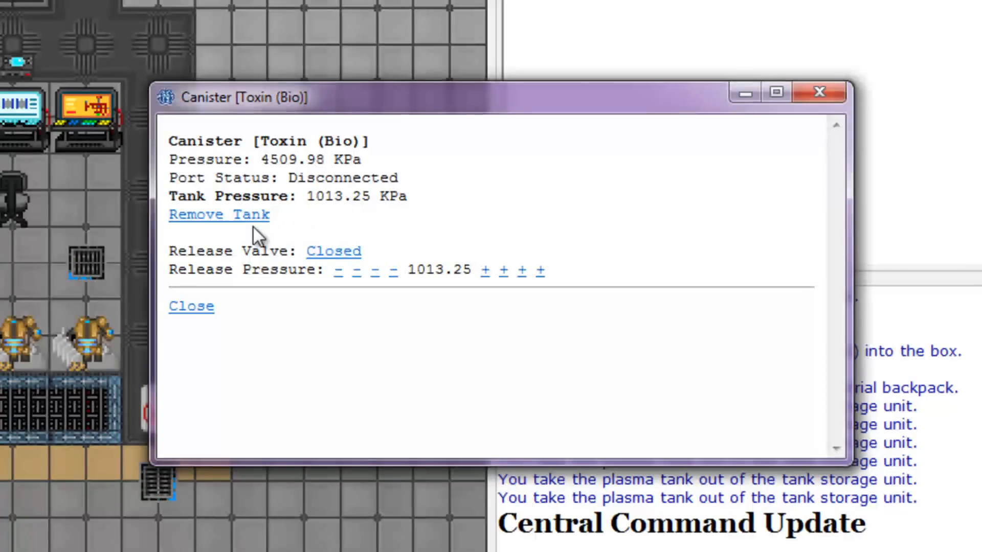
{"action": "left_click", "coordinate": [218, 214]}
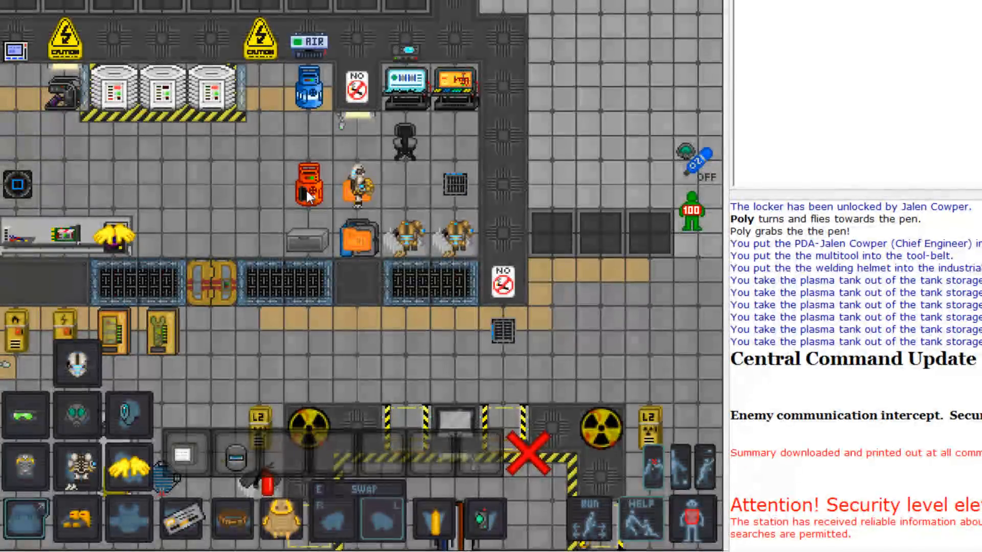
Load and fill the remaining plasma tanks from the Toxin canister
{"action": "left_click", "coordinate": [310, 188]}
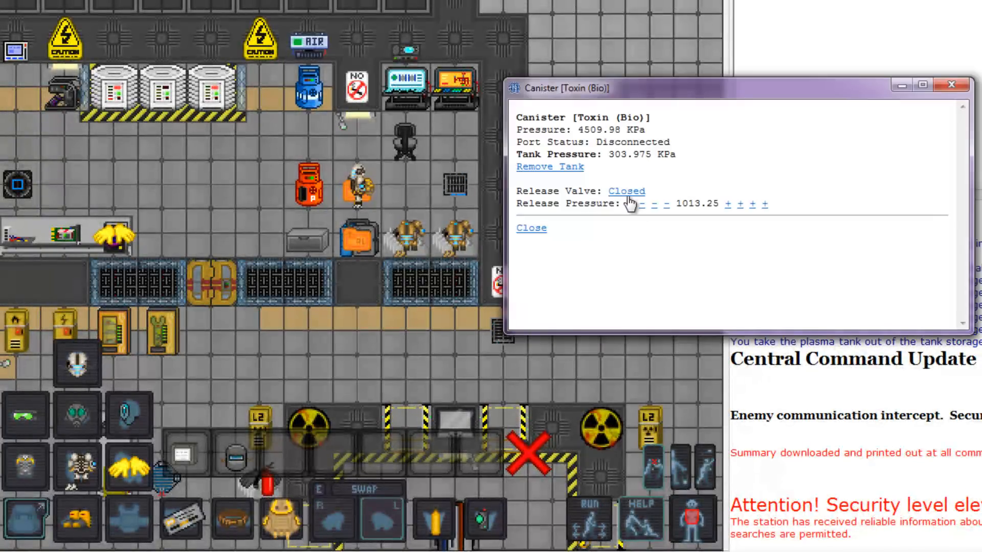
{"action": "left_click", "coordinate": [626, 191]}
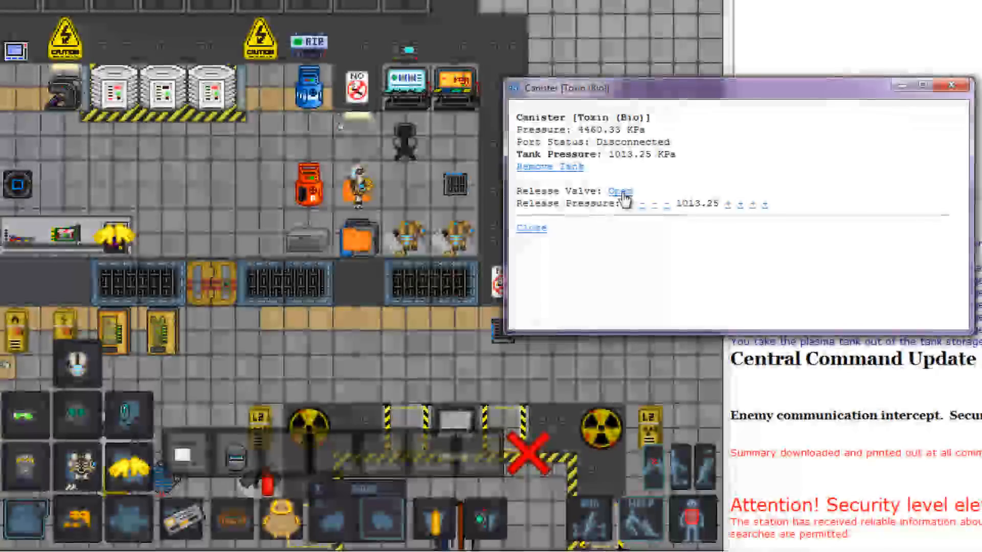
{"action": "left_click", "coordinate": [619, 191]}
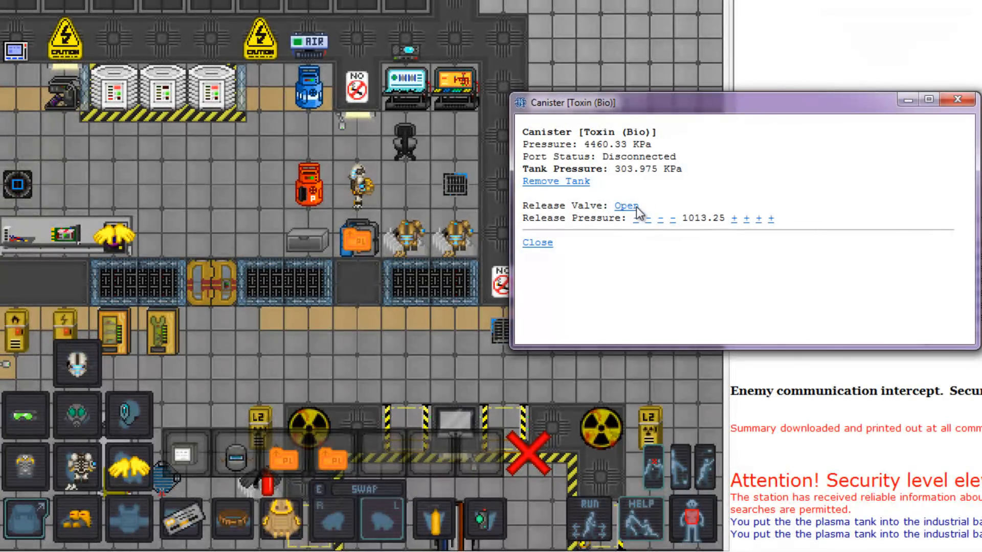
{"action": "left_click", "coordinate": [626, 205]}
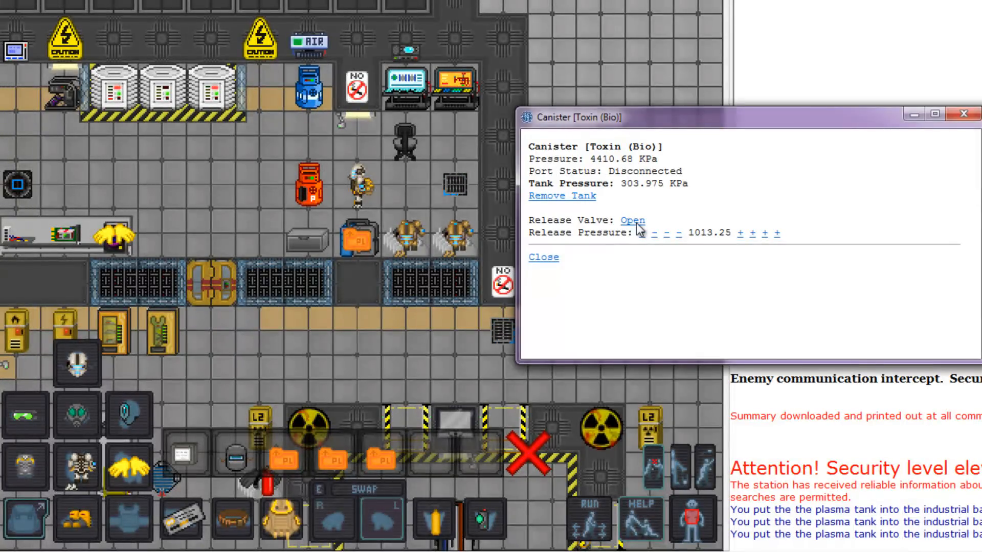
{"action": "left_click", "coordinate": [632, 221]}
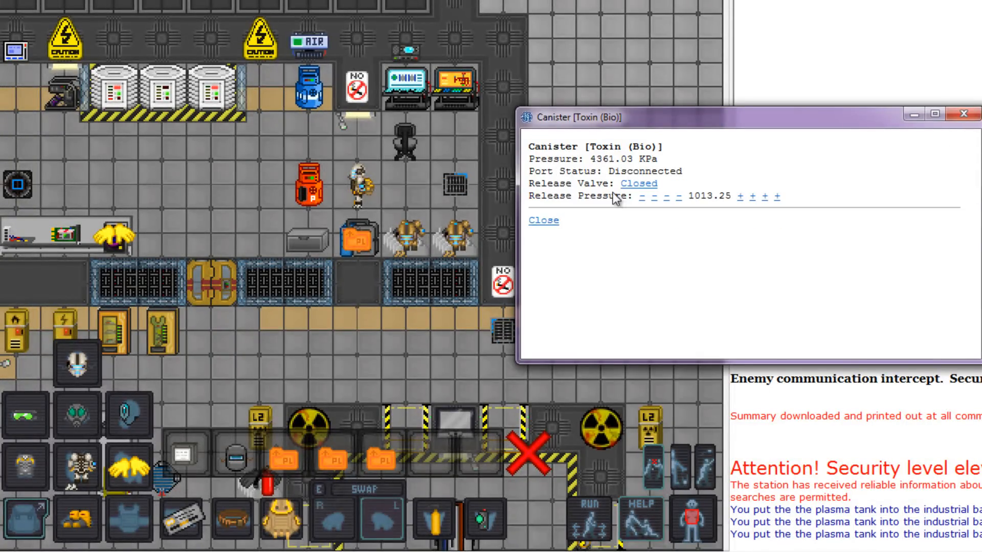
{"action": "left_click", "coordinate": [543, 220]}
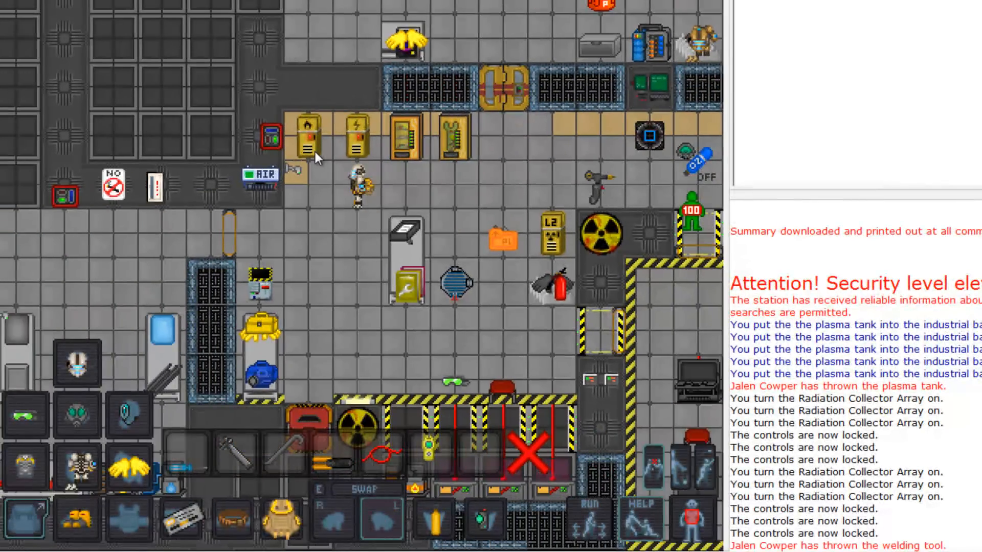
Open the locker holding the Industrial Welding Tool
{"action": "left_click", "coordinate": [307, 138]}
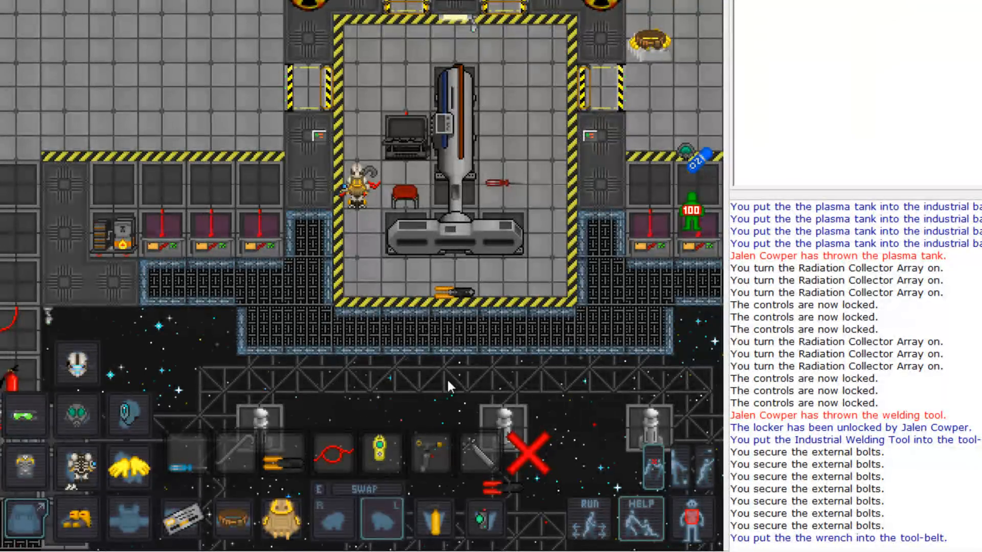
{"action": "mouse_move", "coordinate": [333, 488]}
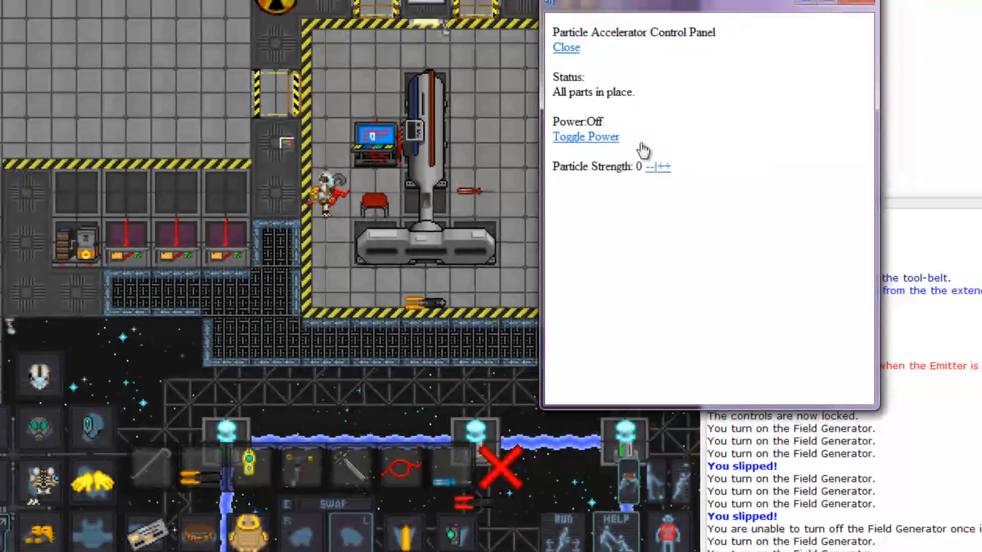
Power on the particle accelerator and raise its particle strength to 2
{"action": "left_click", "coordinate": [585, 137]}
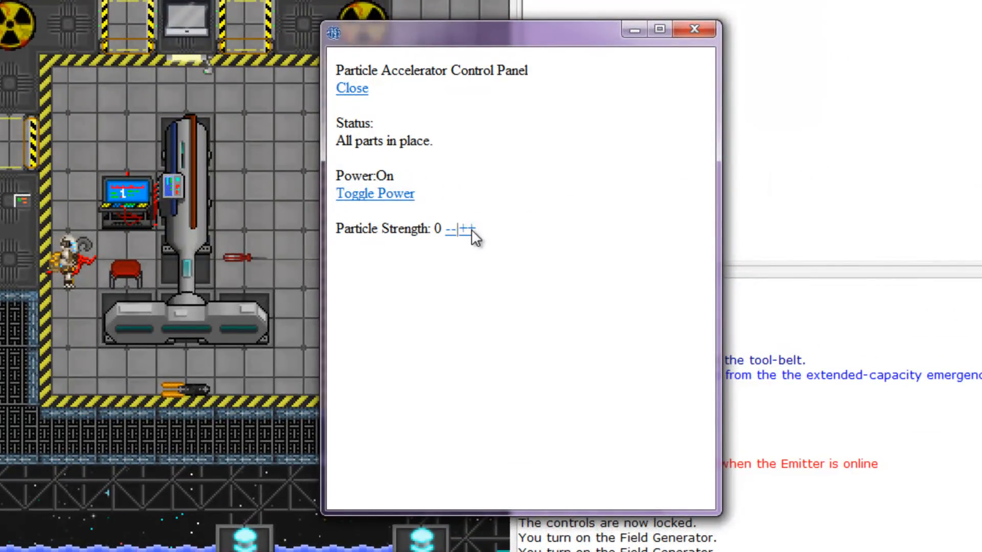
{"action": "left_click", "coordinate": [469, 229]}
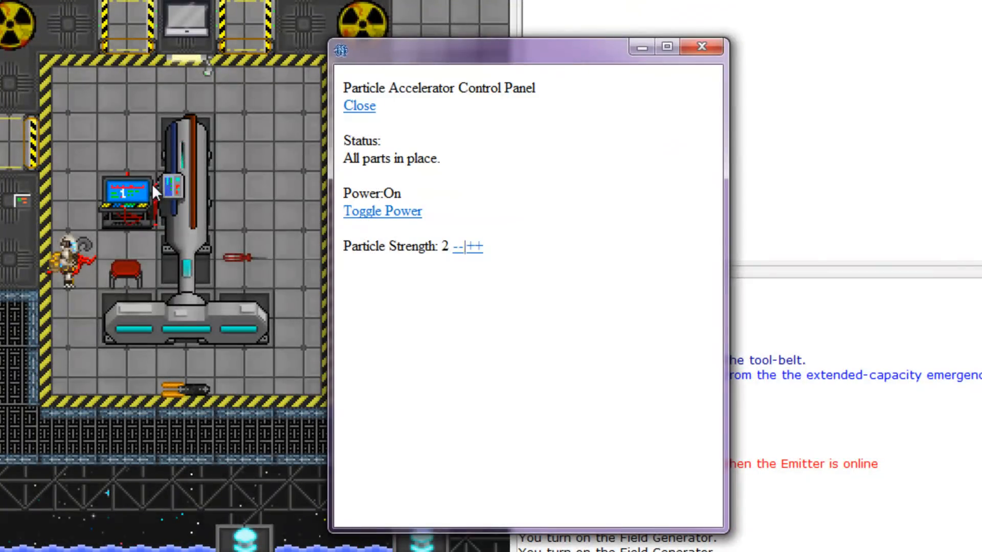
{"action": "left_click", "coordinate": [359, 107]}
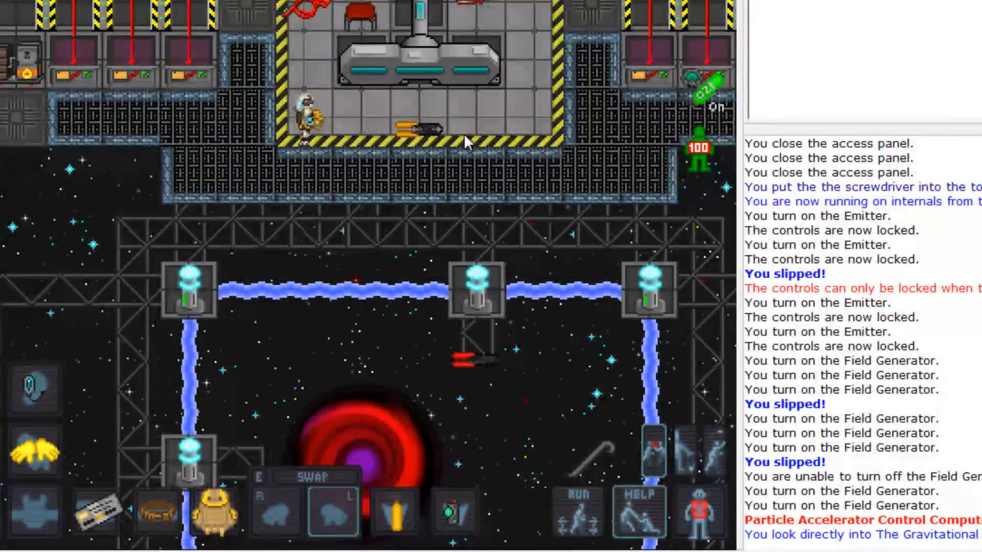
{"action": "mouse_move", "coordinate": [391, 439]}
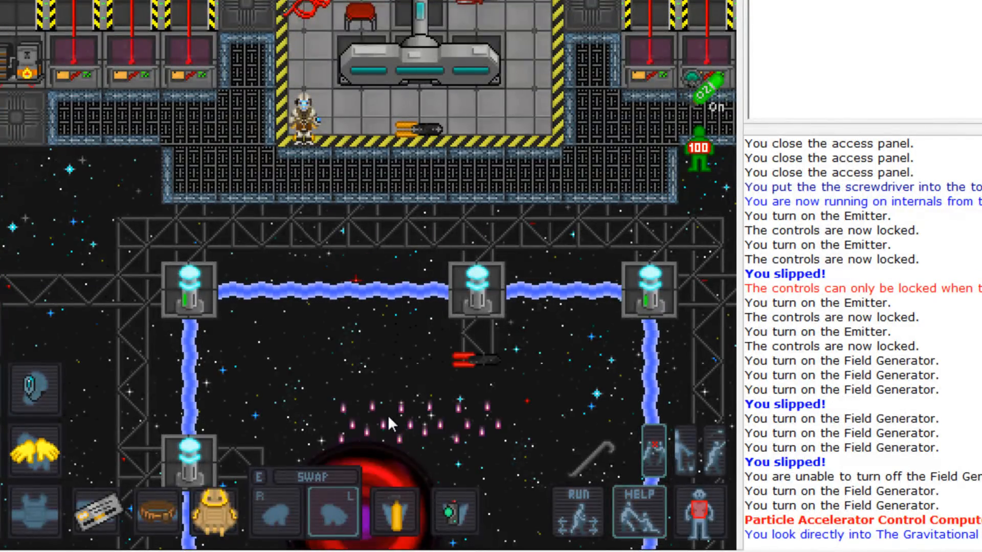
Walk the character with the movement keys, then click at the top of the screen
{"action": "type", "text": "awkkwarrdddd"}
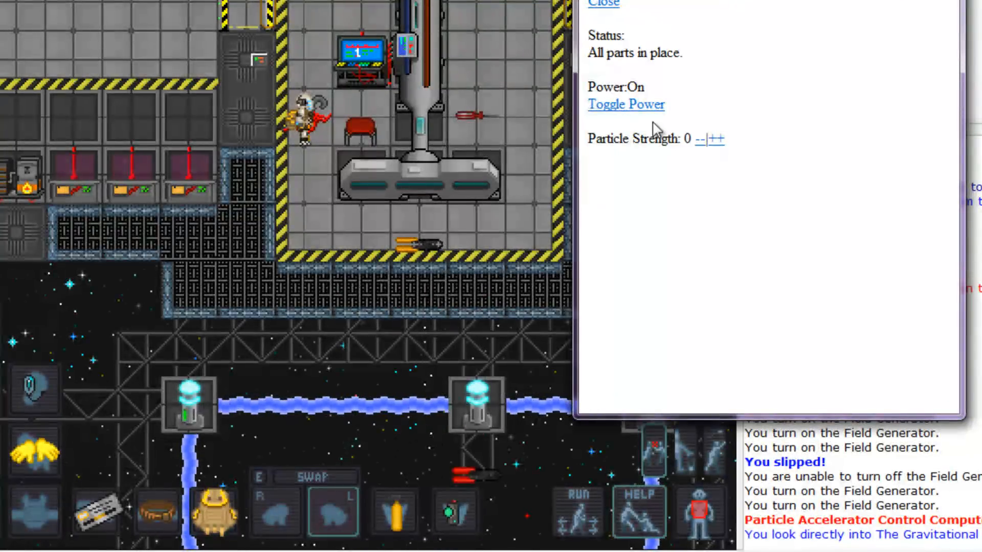
{"action": "left_click", "coordinate": [603, 4]}
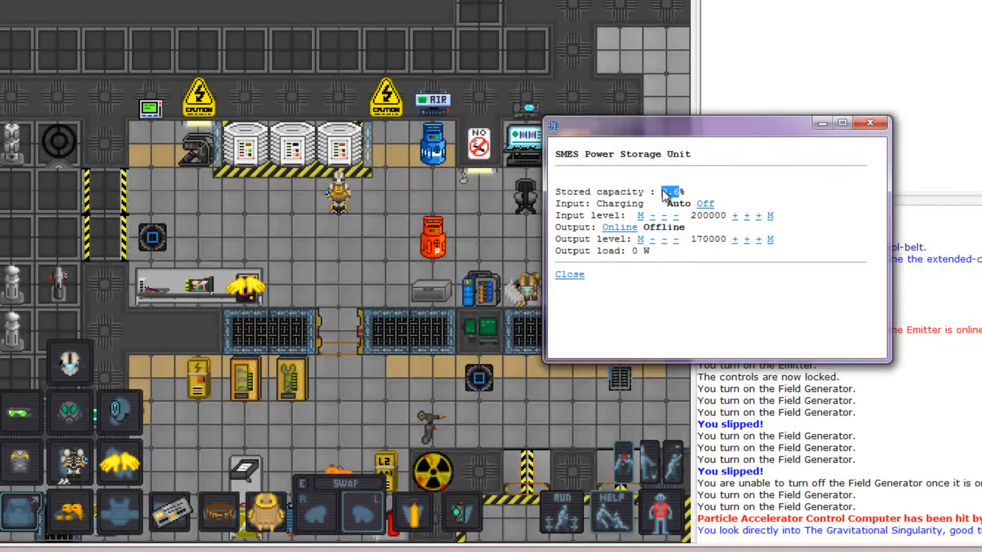
Set the engine SMES input to charge automatically
{"action": "left_click", "coordinate": [569, 274]}
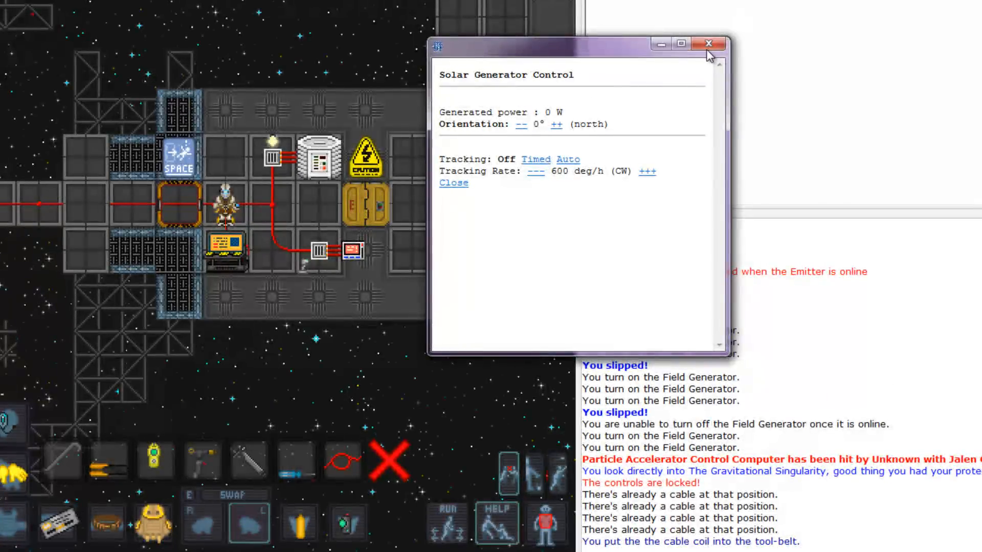
{"action": "mouse_move", "coordinate": [331, 190]}
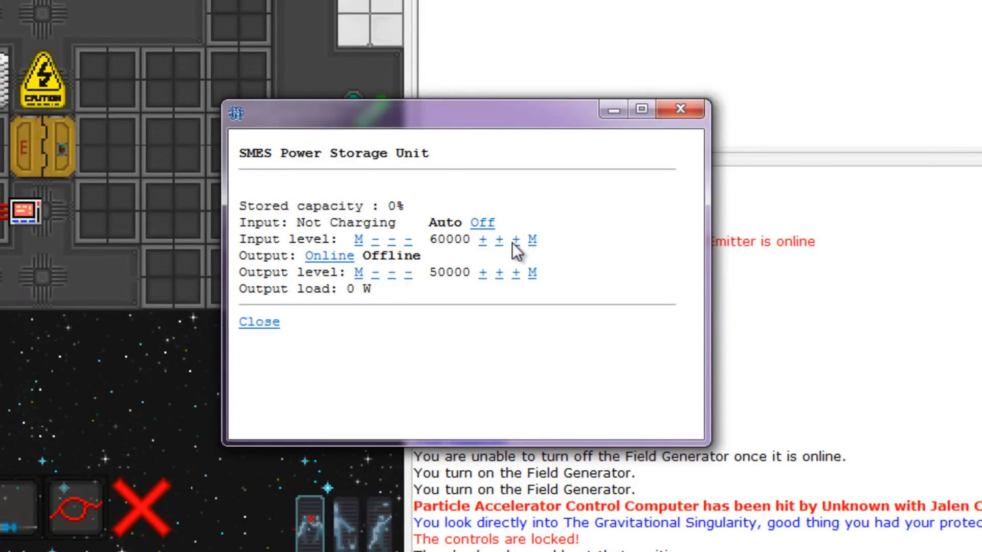
Raise the solar SMES input level to 80000 and output level to 20000
{"action": "left_click", "coordinate": [516, 240]}
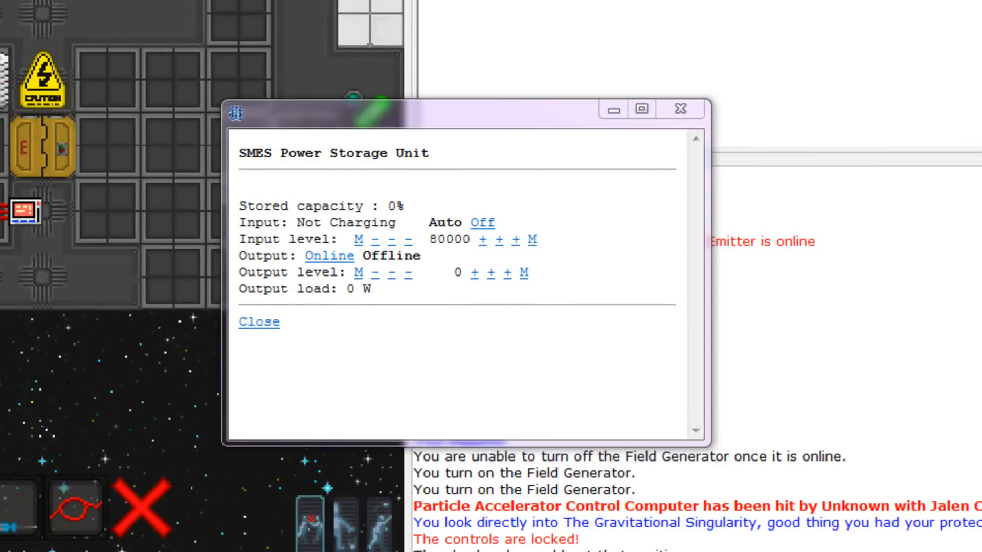
{"action": "mouse_move", "coordinate": [508, 273]}
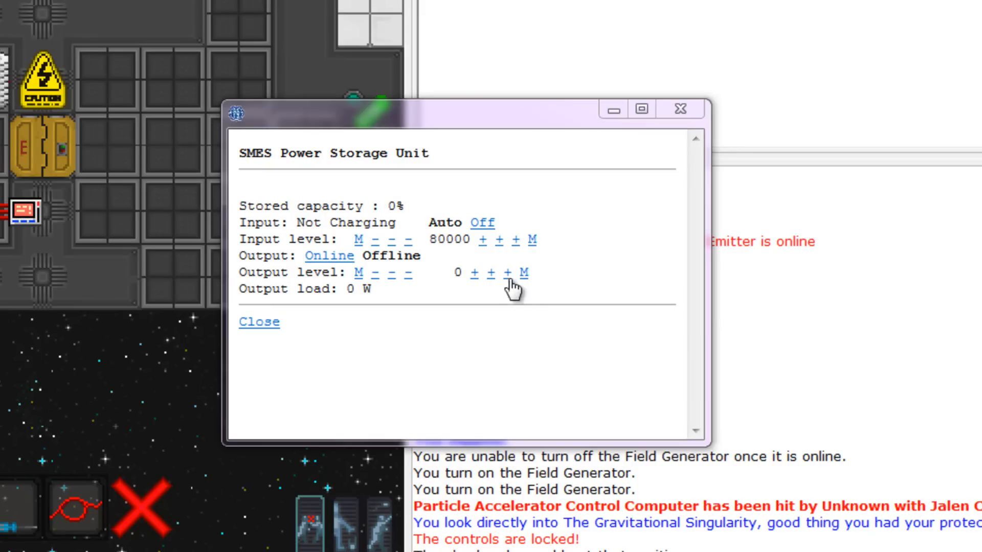
{"action": "left_click", "coordinate": [511, 272]}
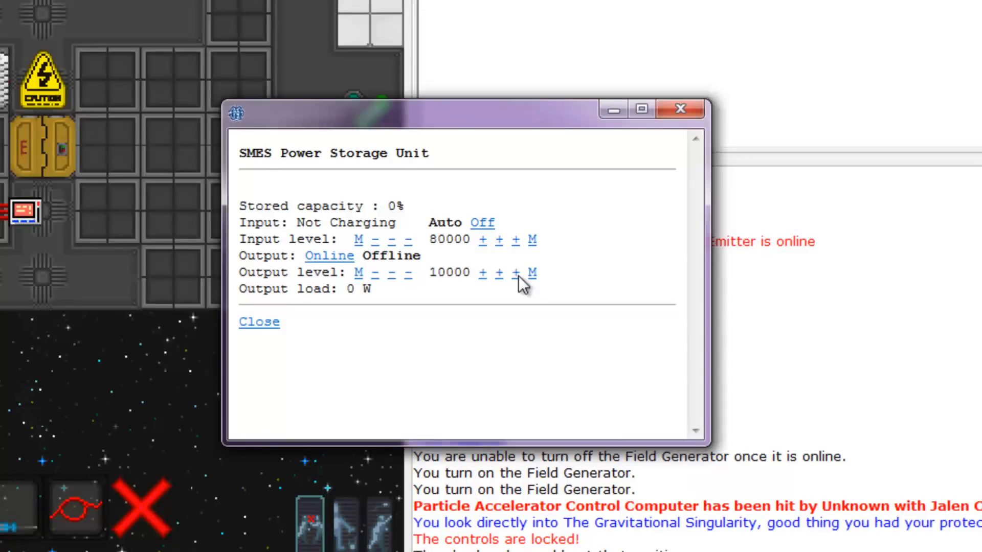
{"action": "left_click", "coordinate": [513, 272]}
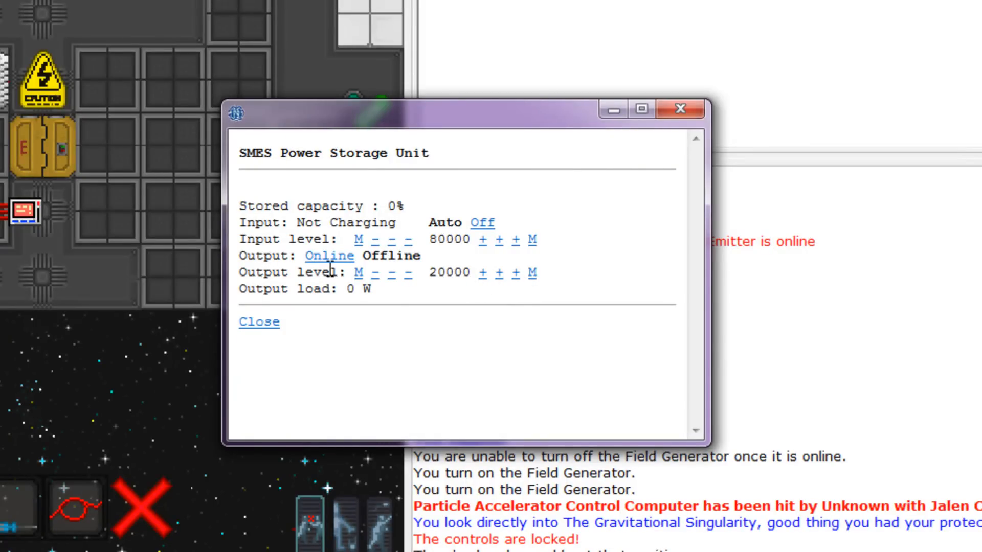
{"action": "mouse_move", "coordinate": [383, 284]}
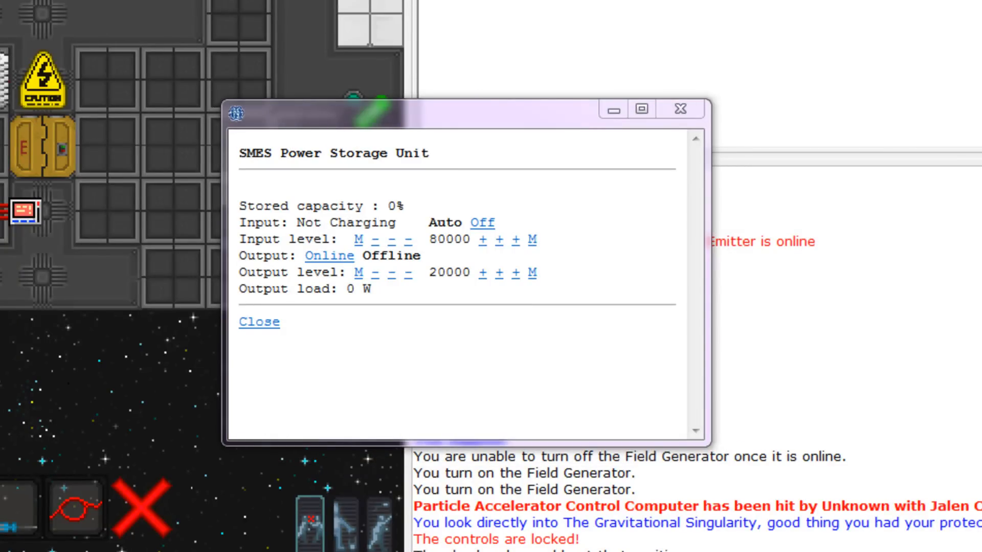
{"action": "mouse_move", "coordinate": [228, 112]}
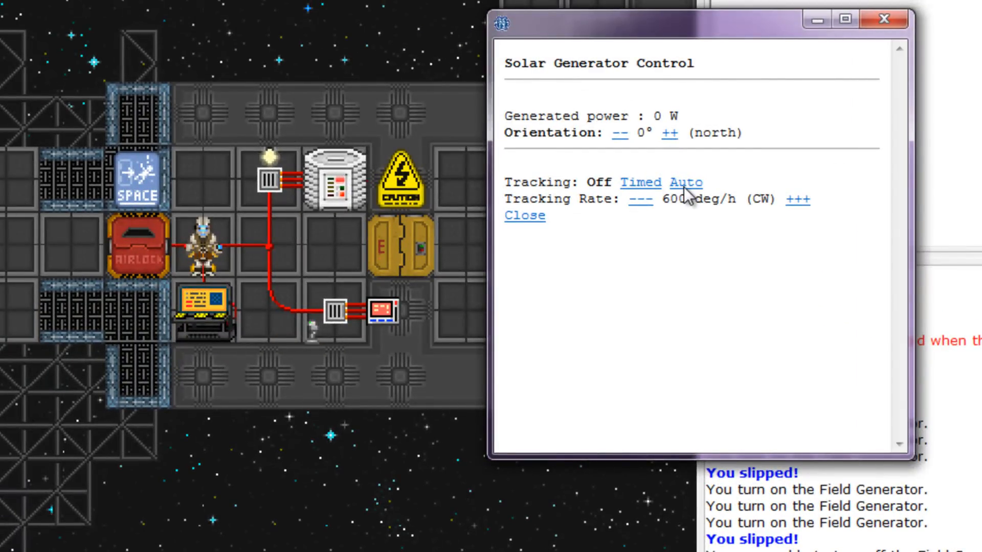
Set the Solar Generator Control's sun tracking to Auto
{"action": "left_click", "coordinate": [686, 182]}
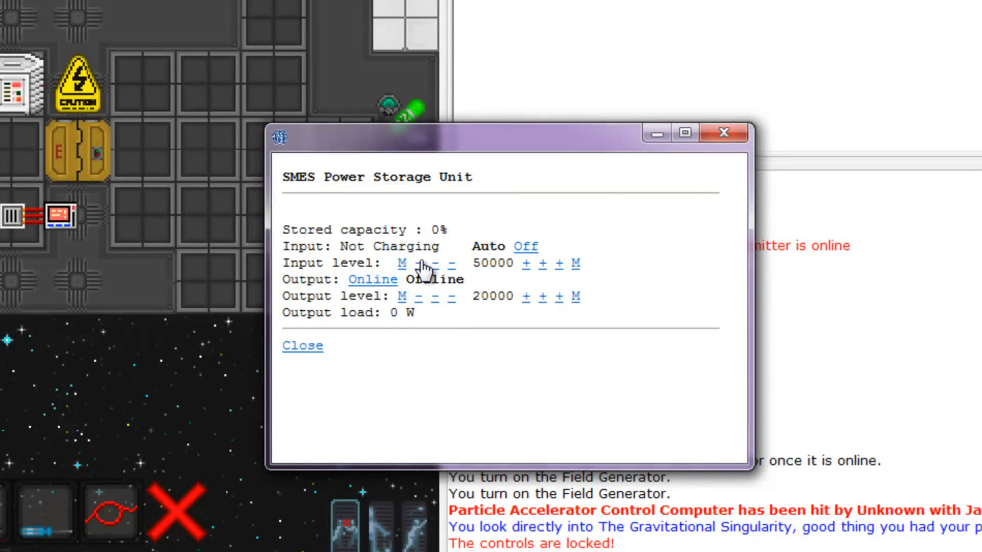
Adjust the SMES input level down once, then up to 80000
{"action": "left_click", "coordinate": [433, 263]}
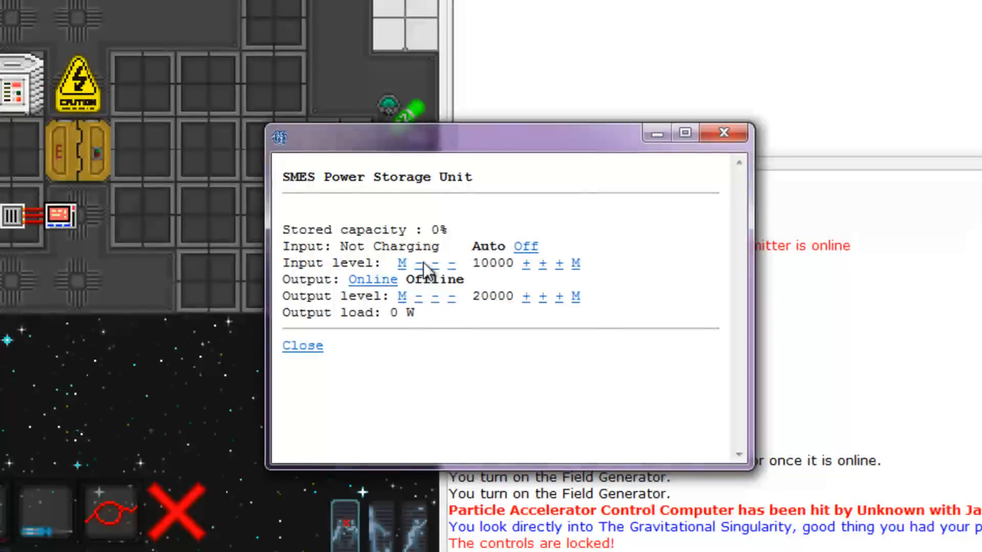
{"action": "mouse_move", "coordinate": [587, 257]}
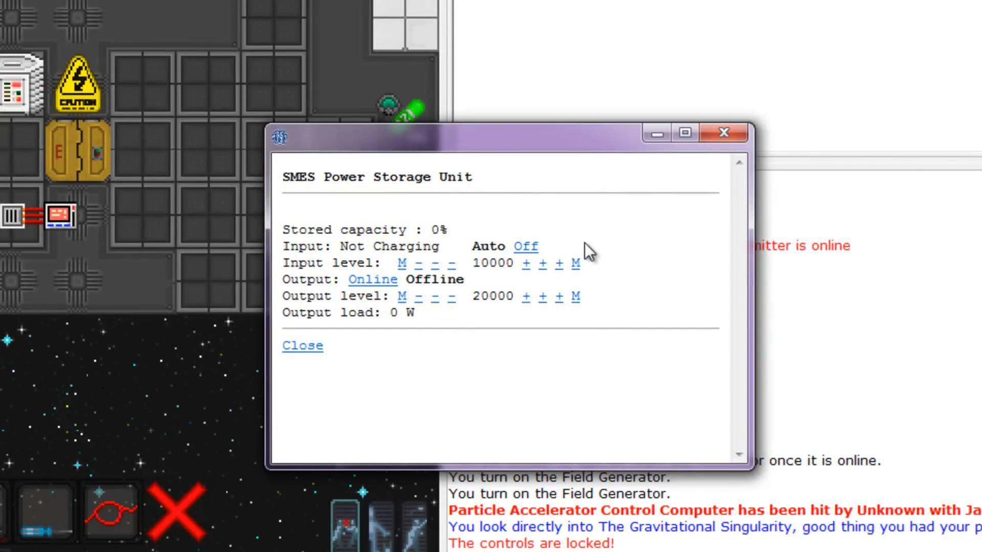
{"action": "left_click", "coordinate": [558, 263]}
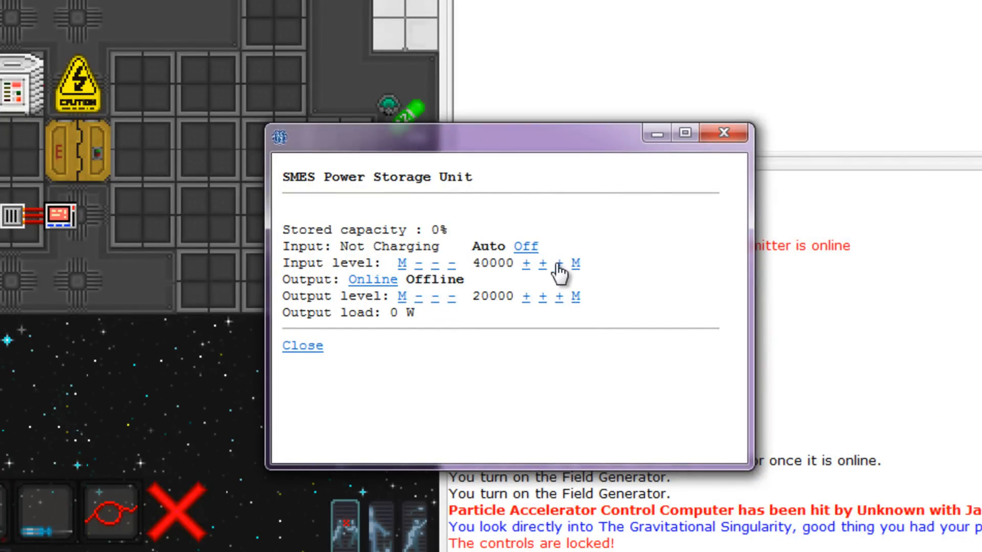
{"action": "left_click", "coordinate": [559, 263]}
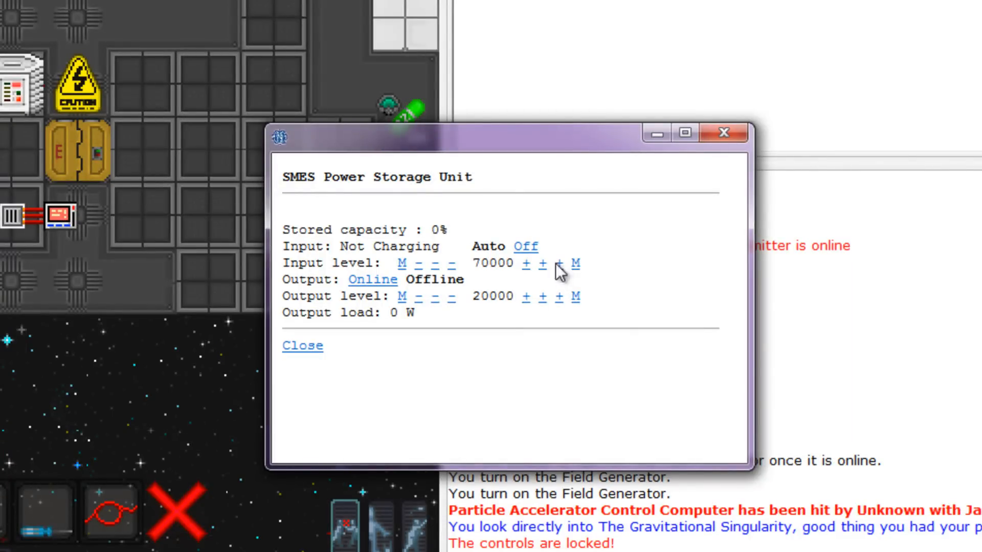
{"action": "left_click", "coordinate": [558, 263]}
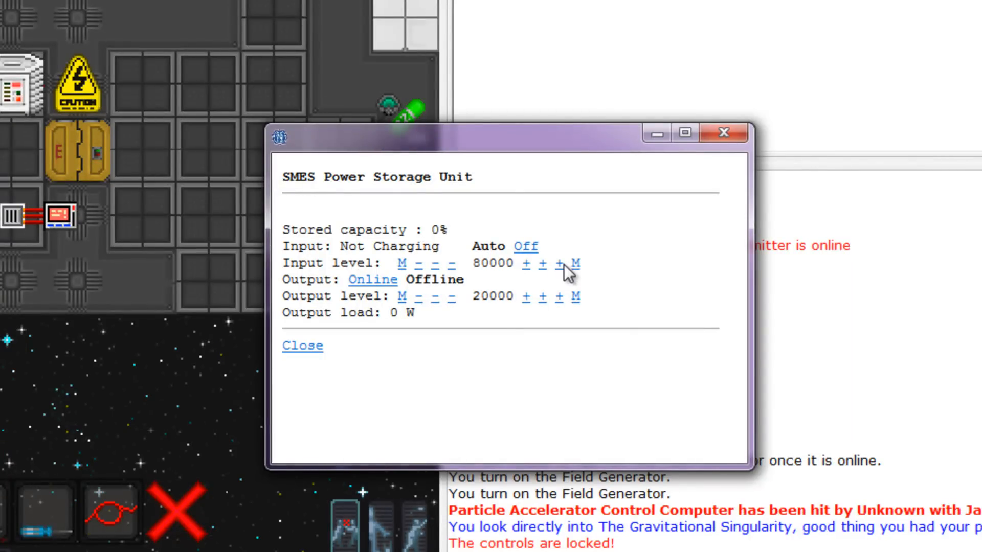